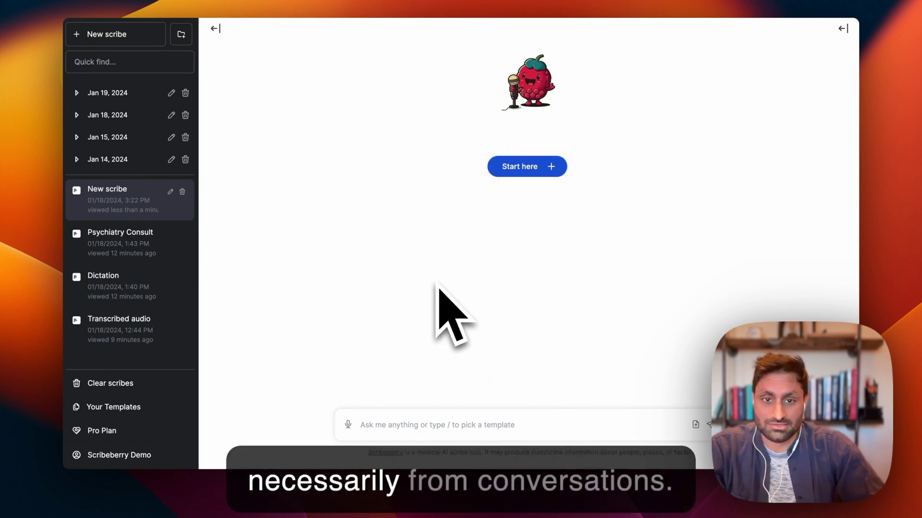
mouse_move(519, 167)
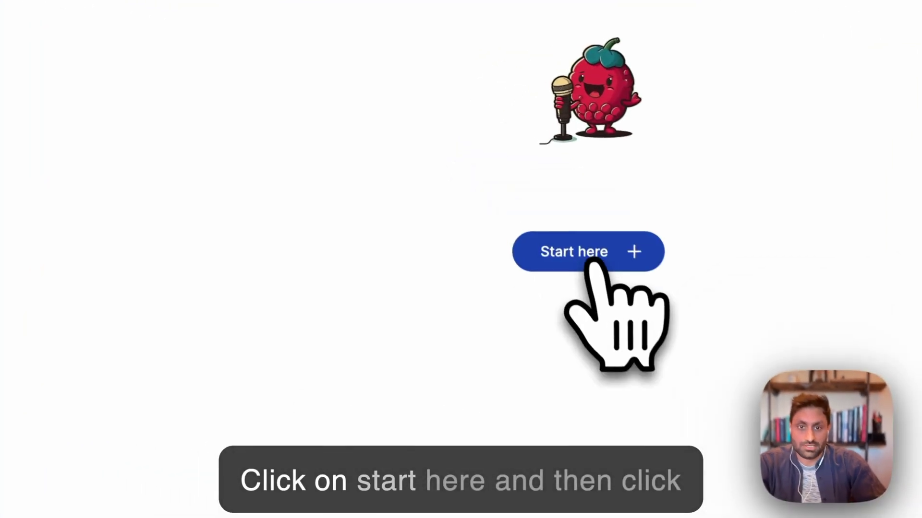
- Start a new scribe and switch its template from SOAP Note to Patient Handout
left_click(574, 251)
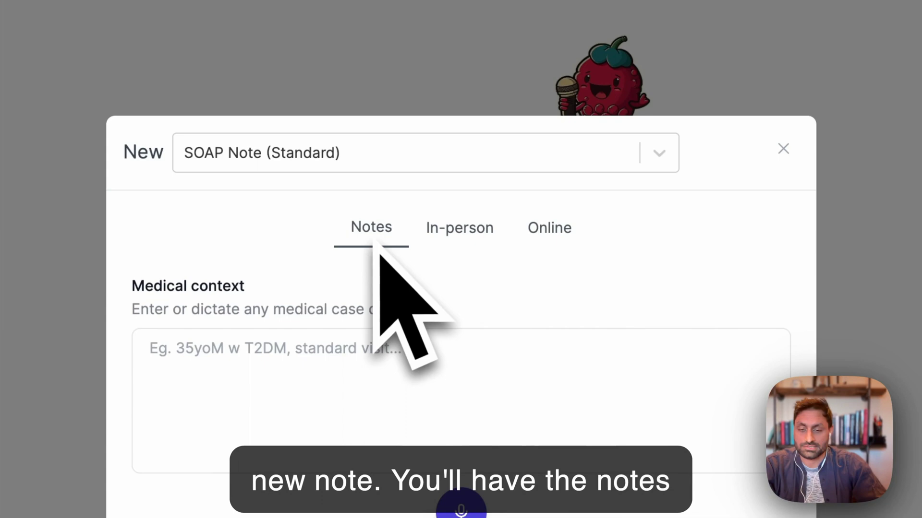
left_click(425, 152)
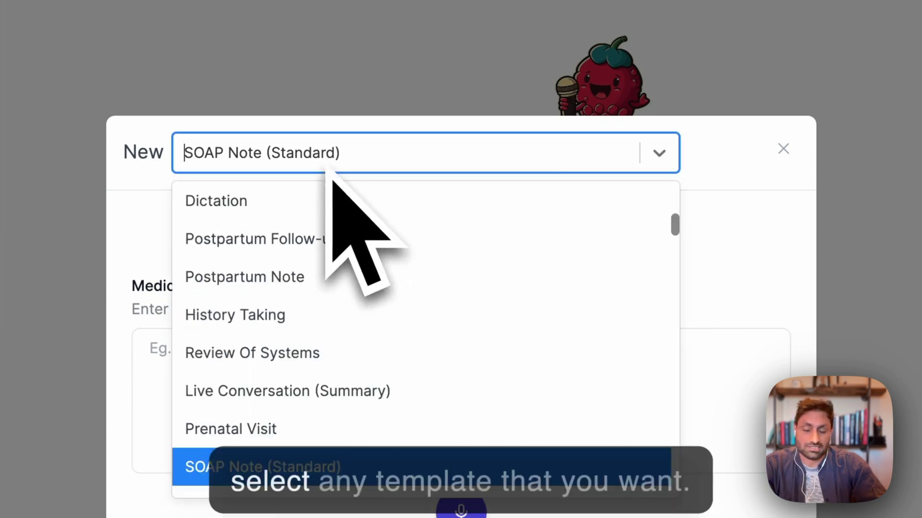
type("s")
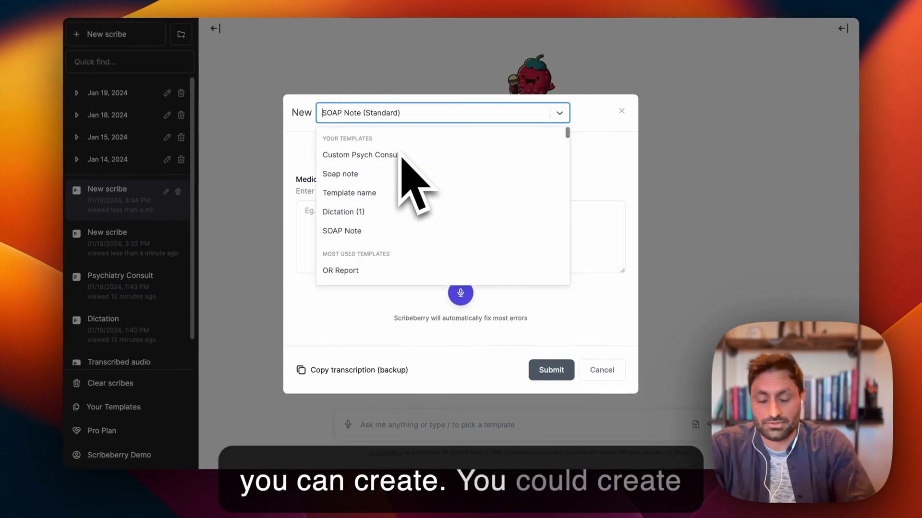
type("dis")
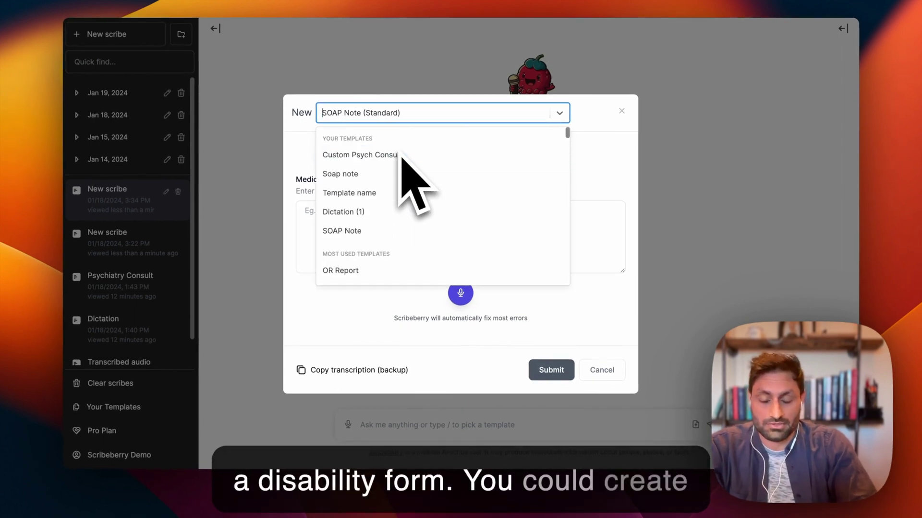
type("pati")
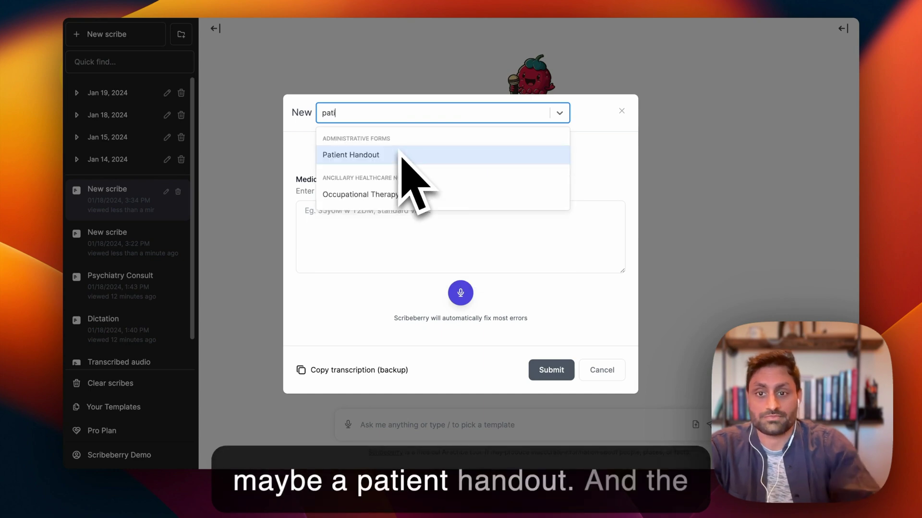
left_click(351, 155)
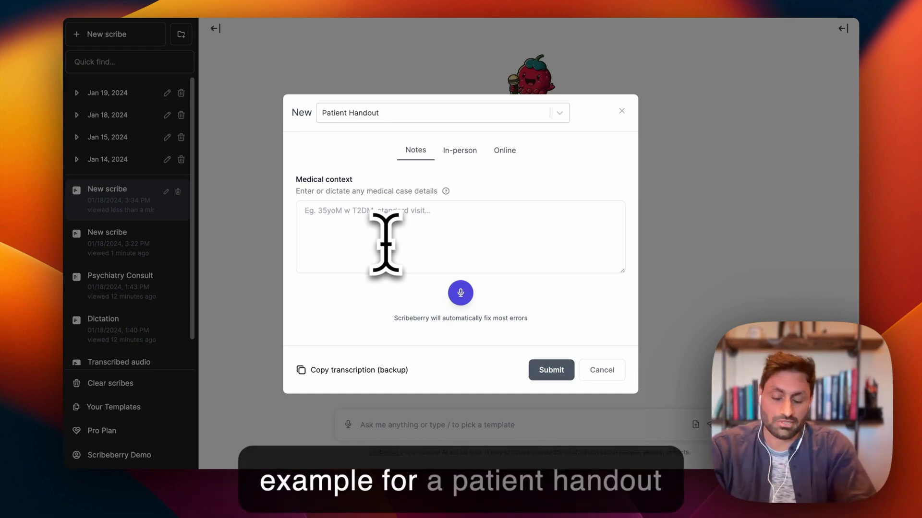
- Enter 'type 1 diabetes, 14 yoF' as the medical context
type("type 1 diabetes, 14 yoF")
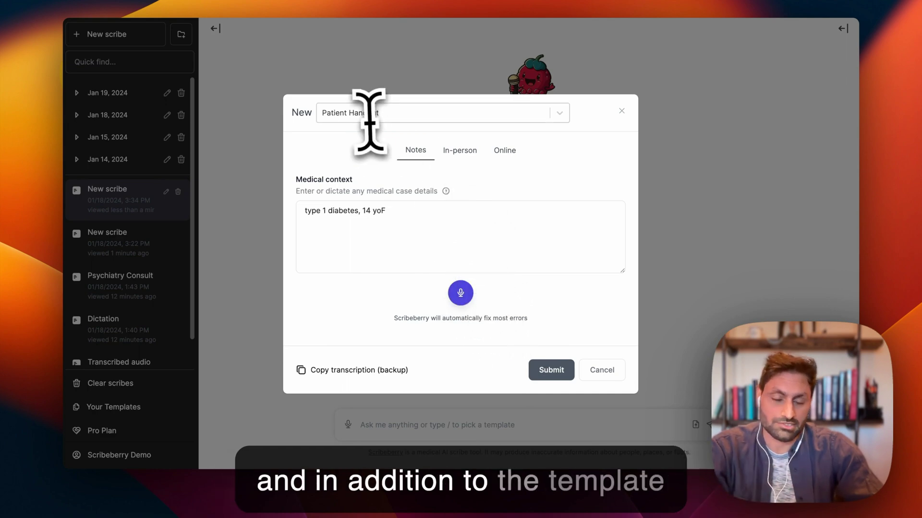
- Submit the case and scroll through the handout's overview, symptoms and causes as it generates
left_click(550, 370)
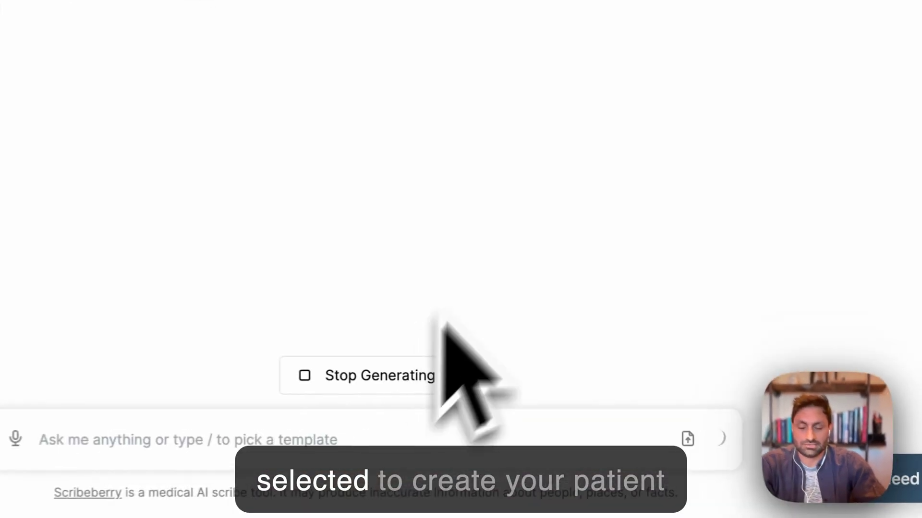
mouse_move(552, 212)
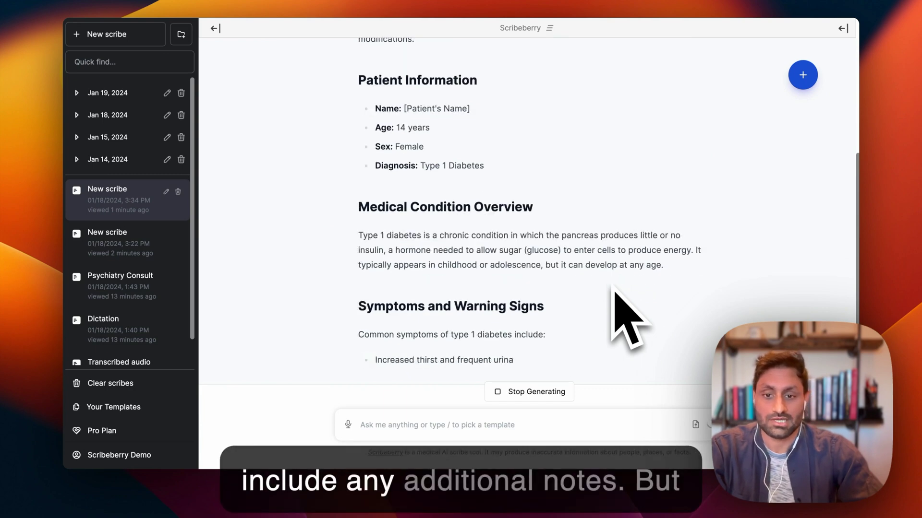
scroll("down", 3)
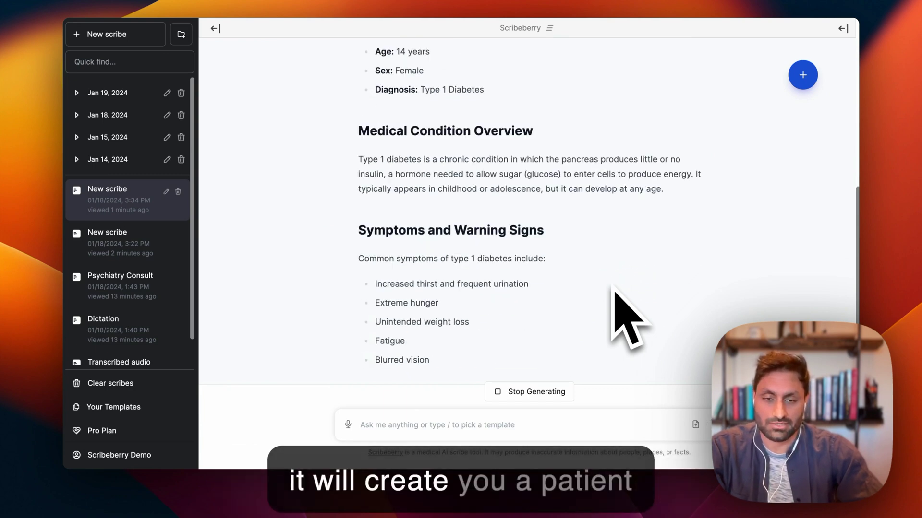
scroll("down", 3)
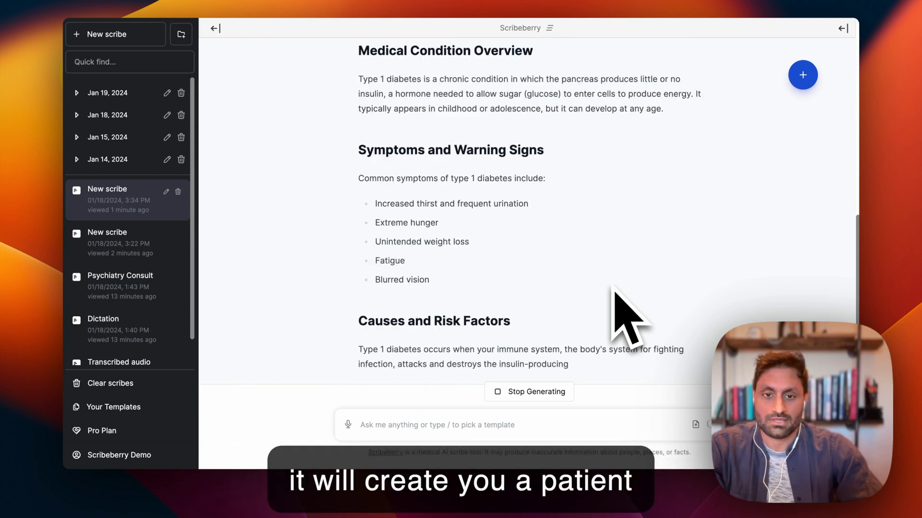
scroll("down", 3)
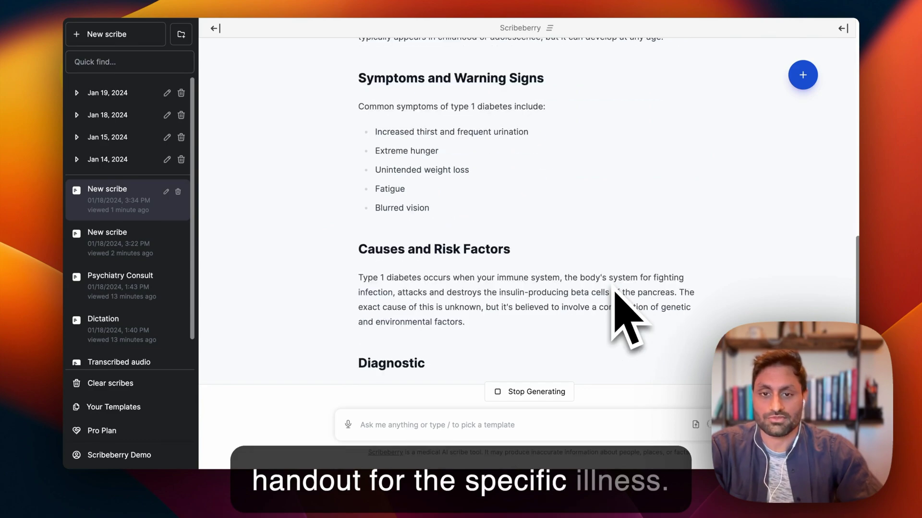